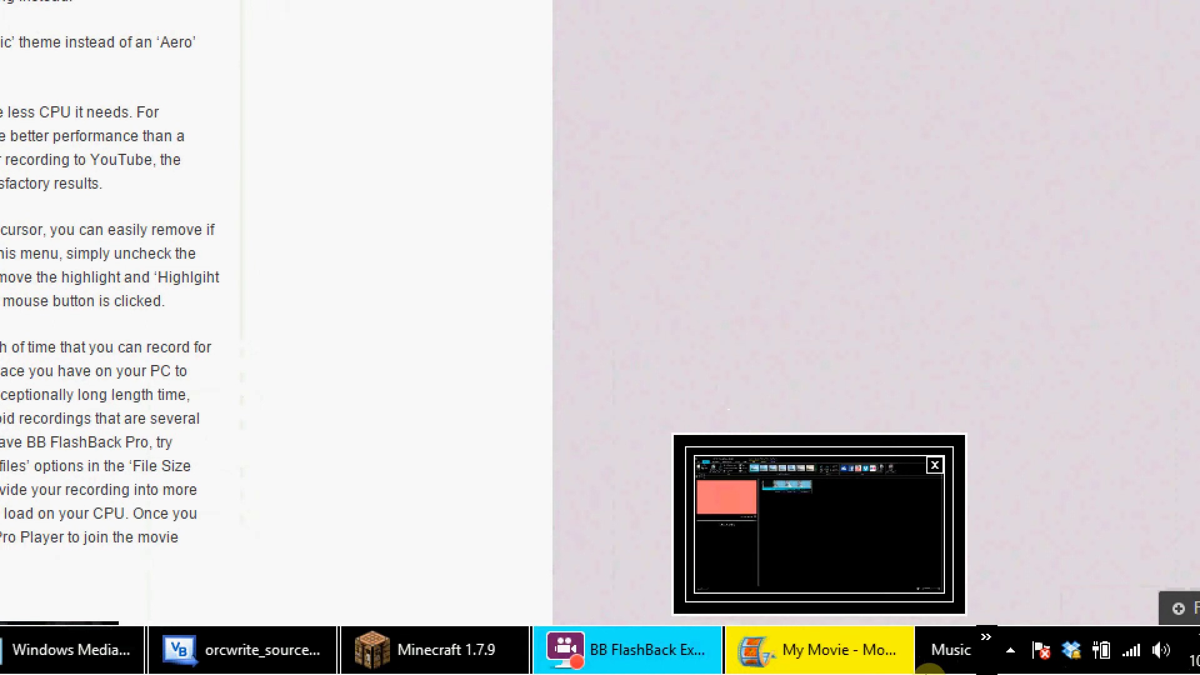
Restore the Movie Maker window showing the My Movie storyboard and caption clips
left_click(819, 650)
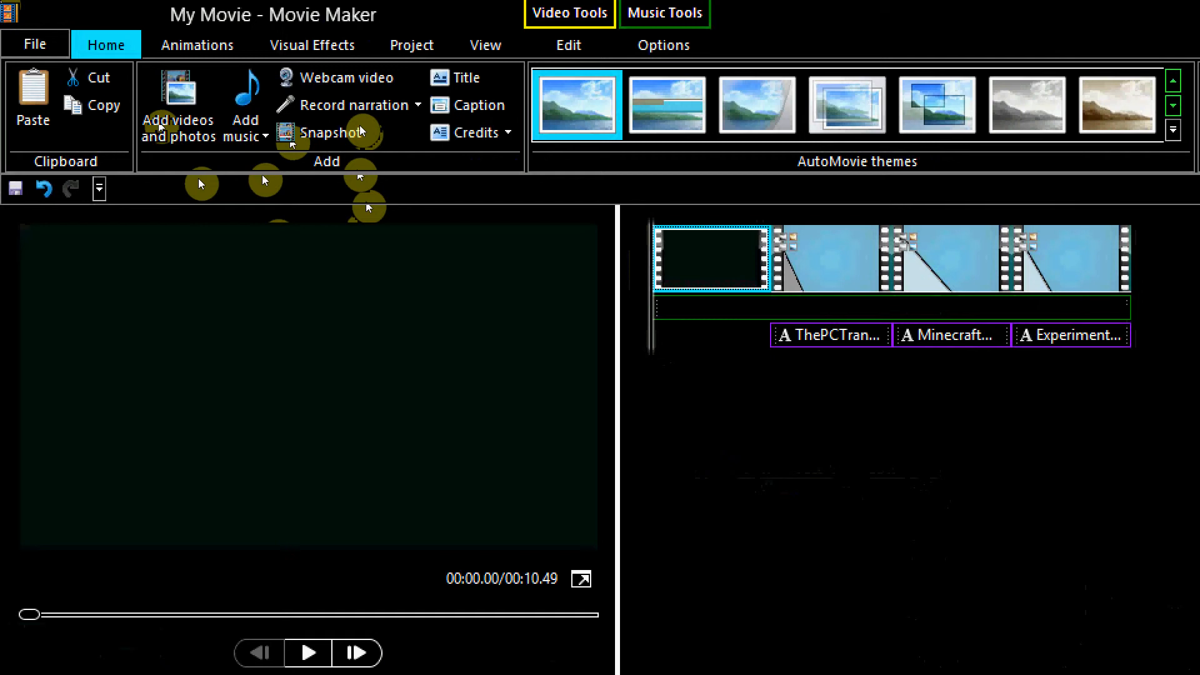
mouse_move(922, 466)
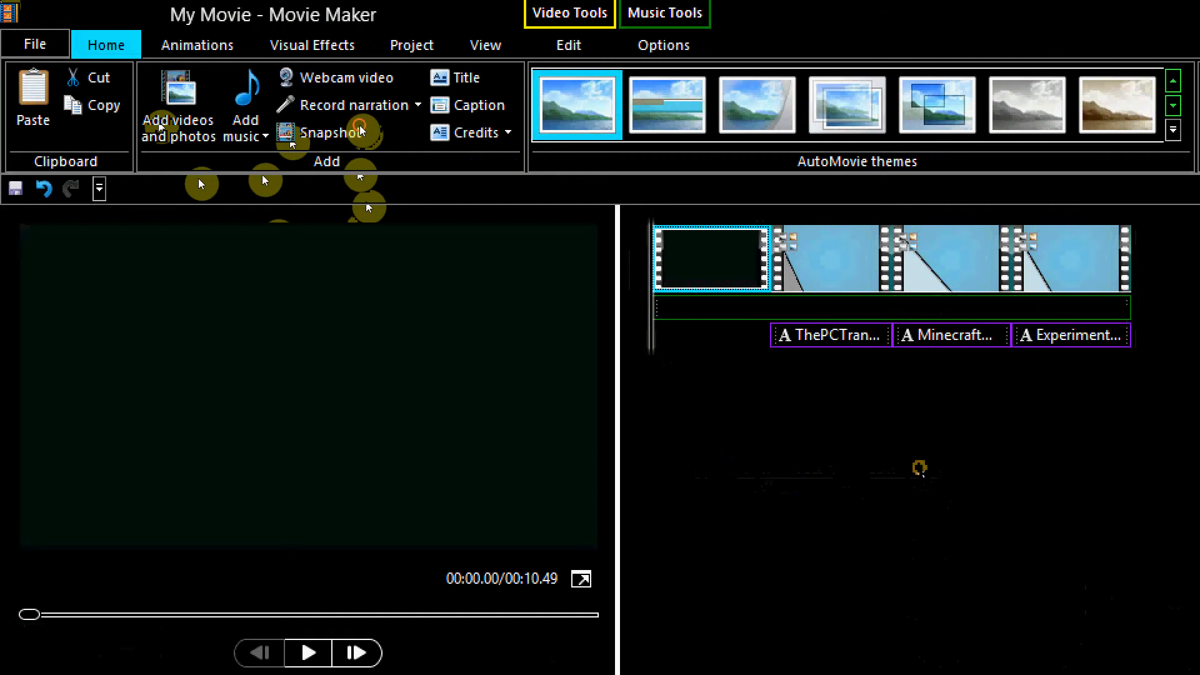
Switch to the File Explorer window on the Music library with the Kraddy track
left_click(308, 652)
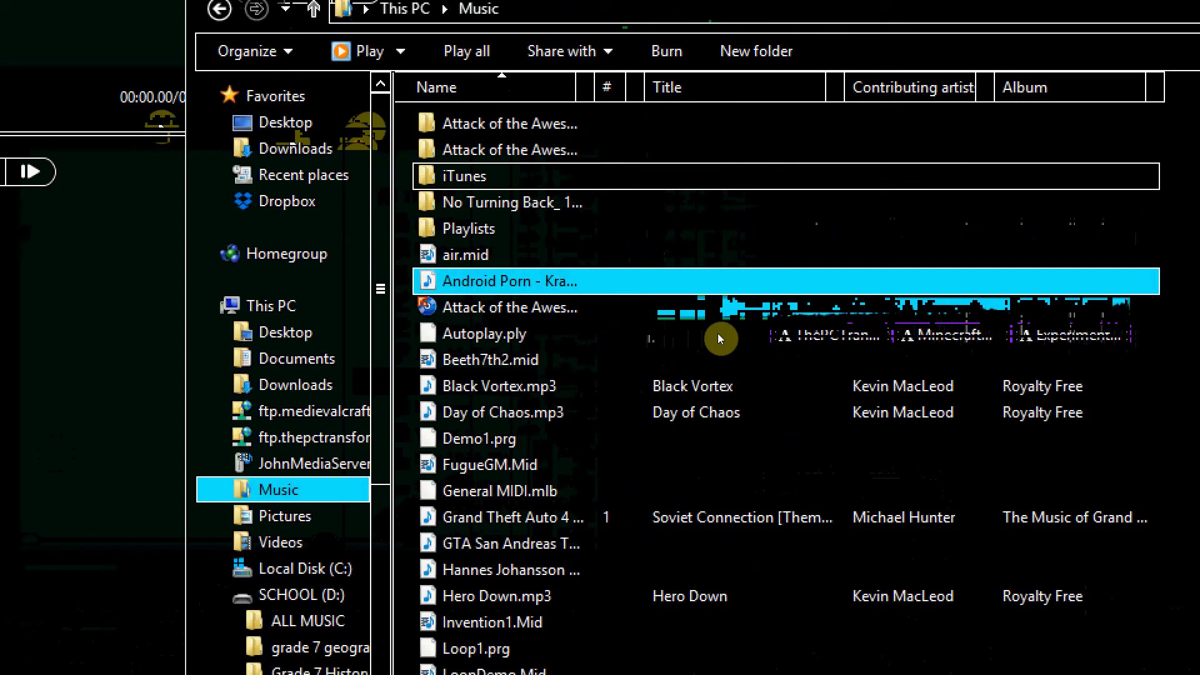
mouse_move(509, 382)
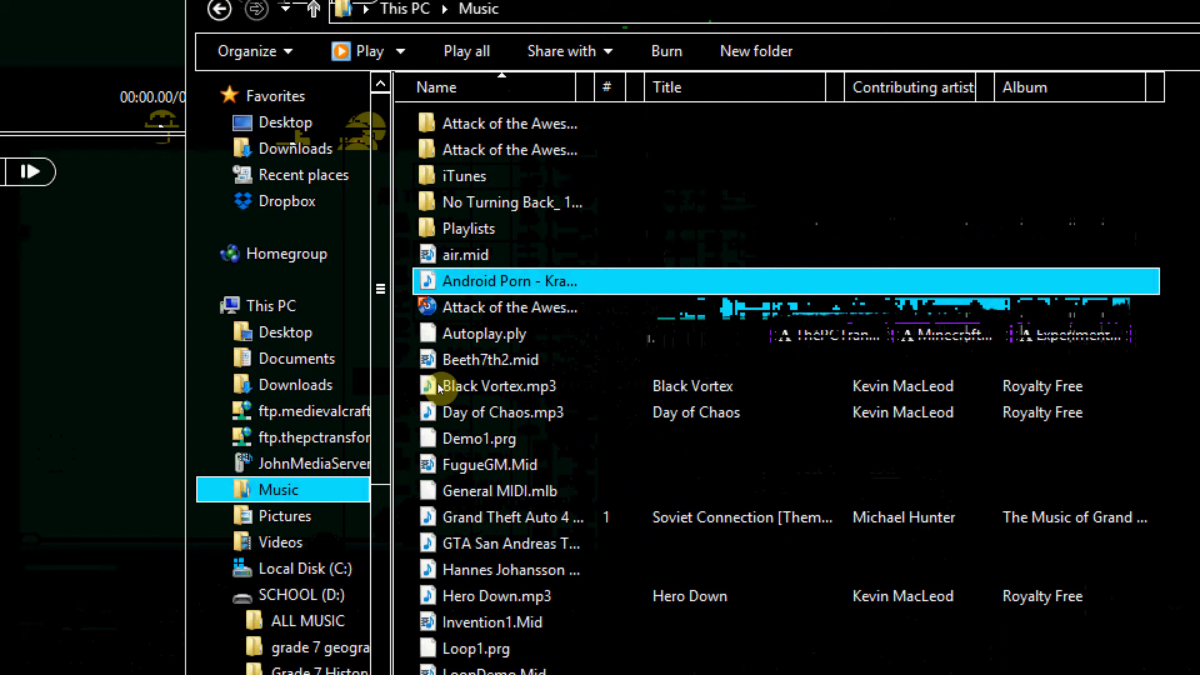
mouse_move(446, 386)
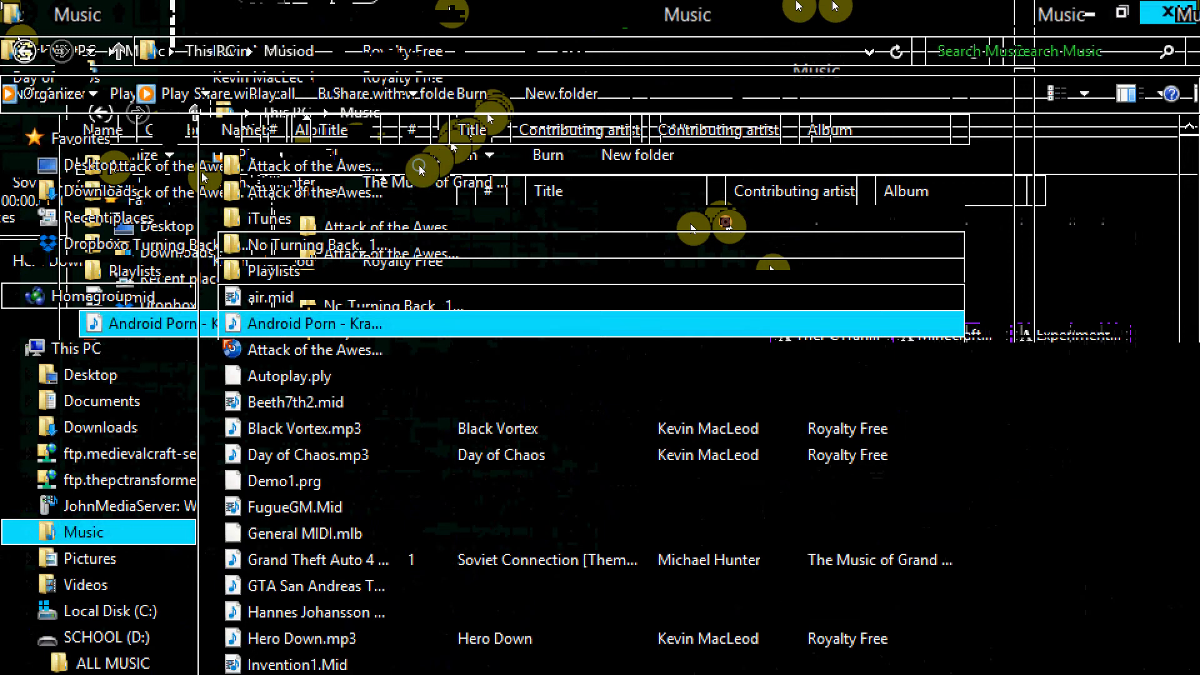
Show the file actions for the extensionless Kraddy audio track
right_click(306, 322)
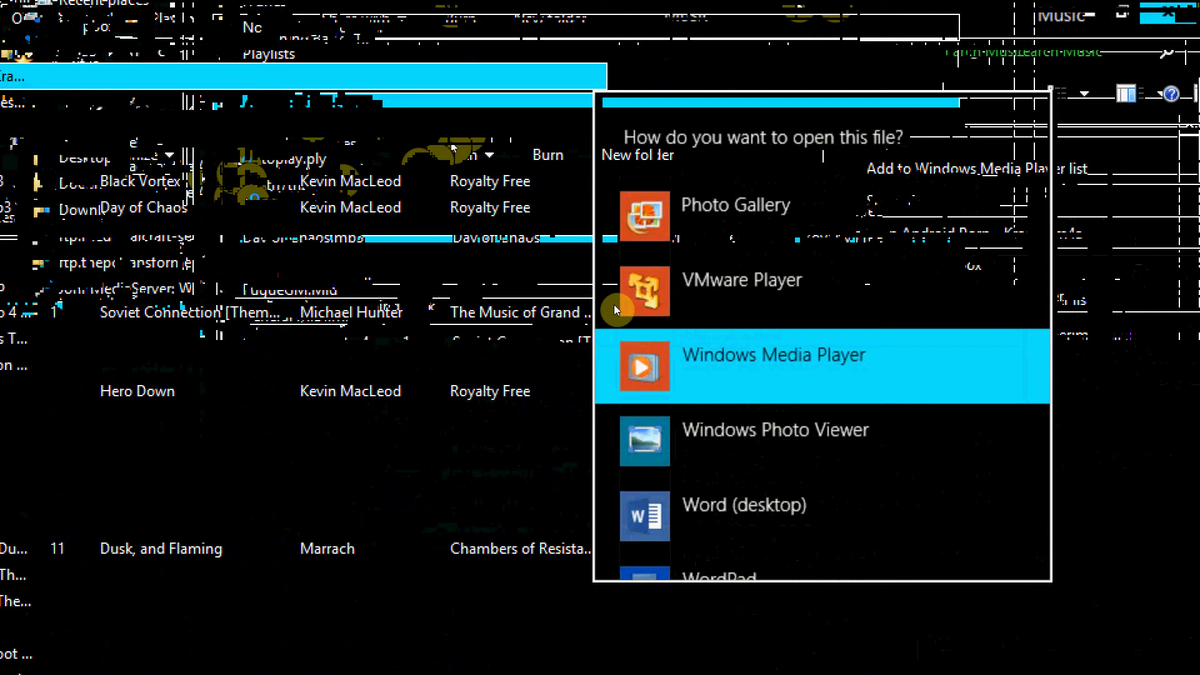
mouse_move(608, 371)
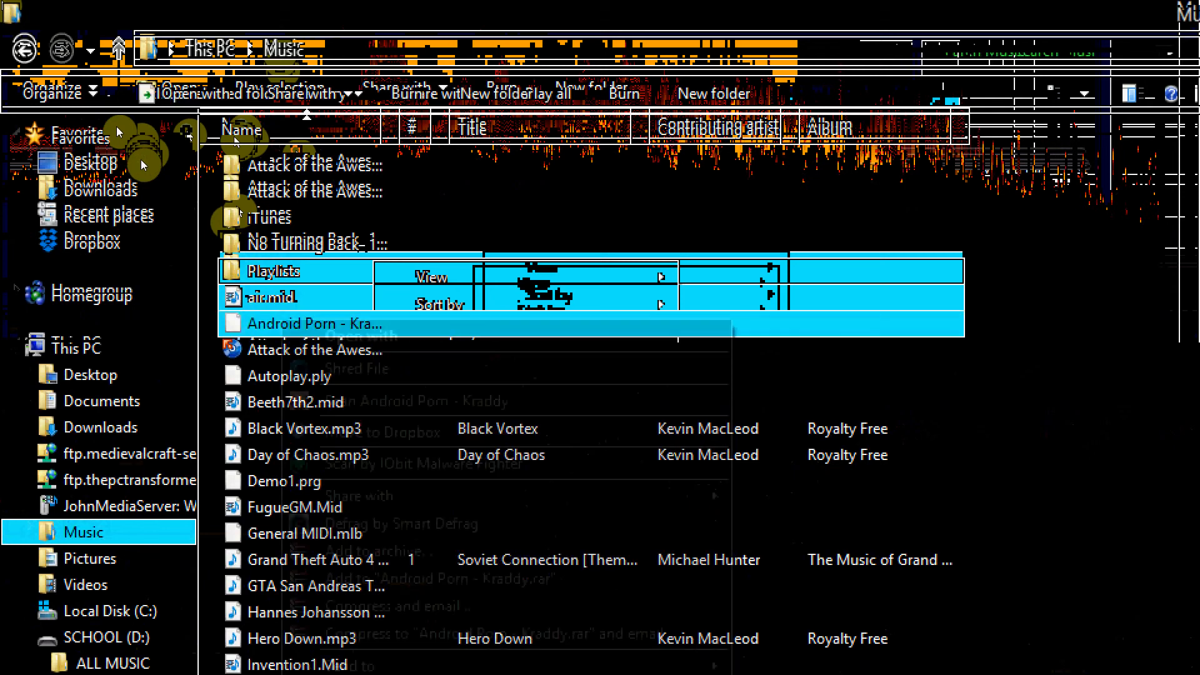
right_click(310, 323)
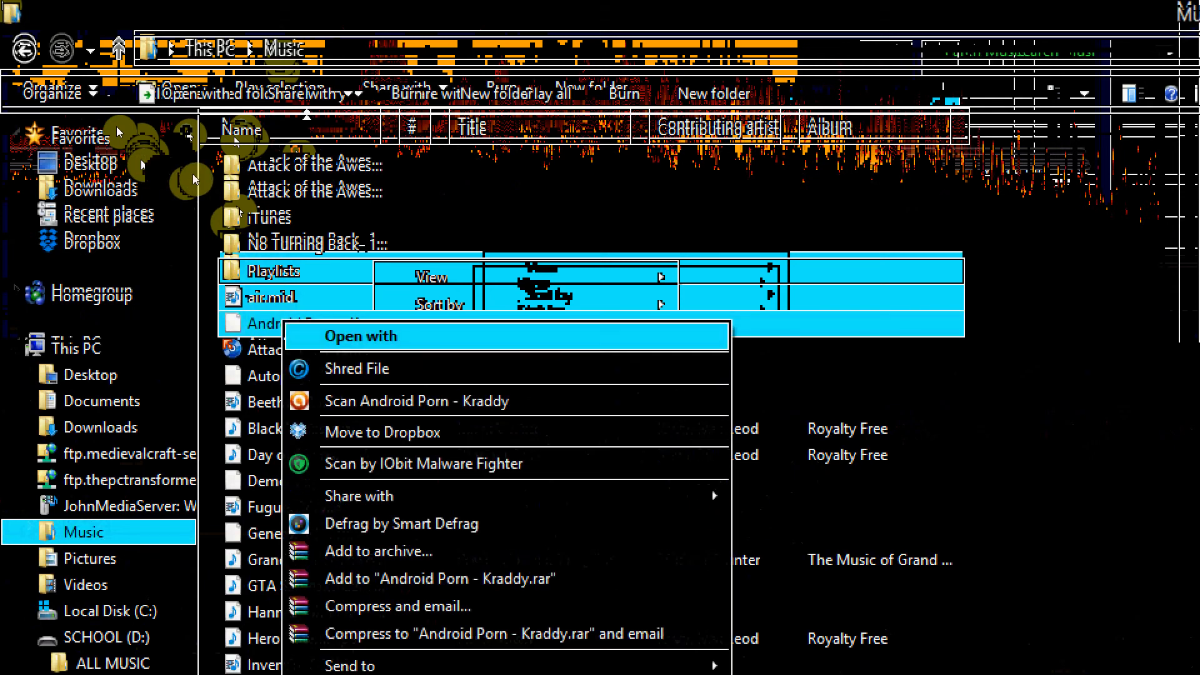
Send the Kraddy track to Notepad, then close Notepad when it stops responding
left_click(361, 335)
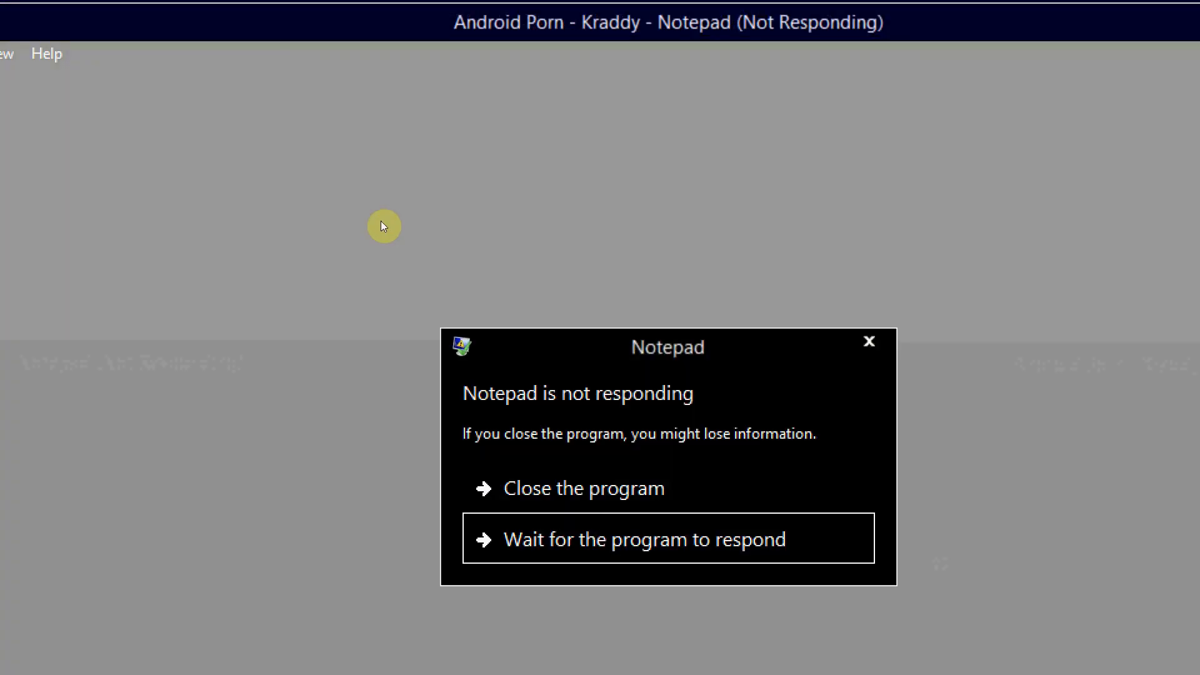
left_click(645, 540)
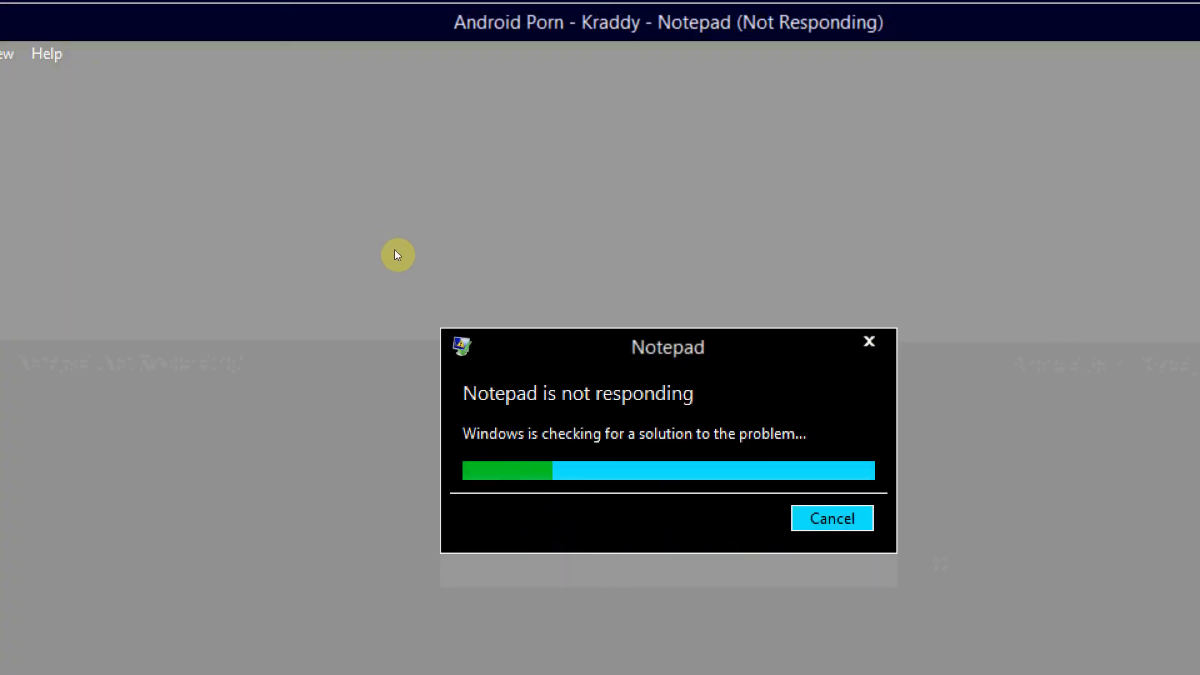